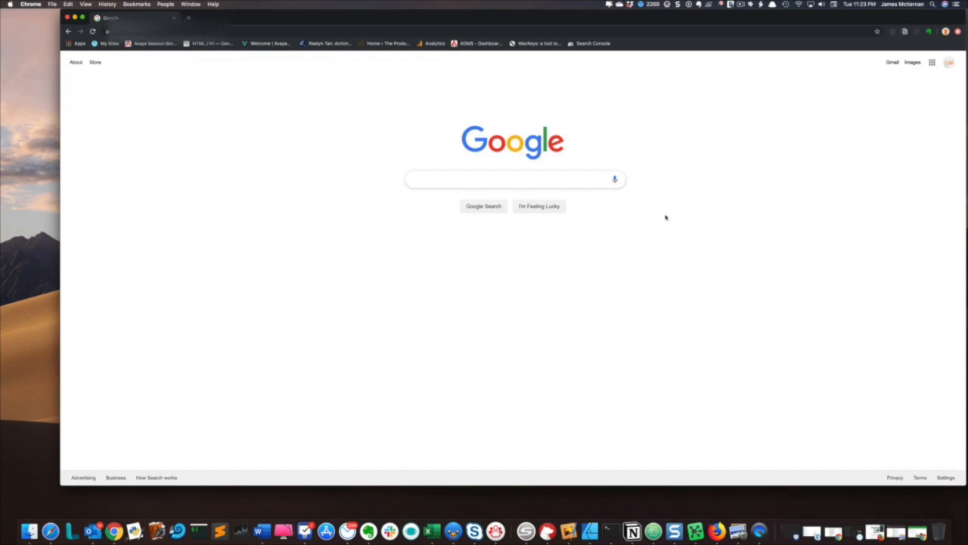
- Enter codepen.io in Chrome's address bar to load the CodePen home page
{"action": "left_click", "coordinate": [303, 31]}
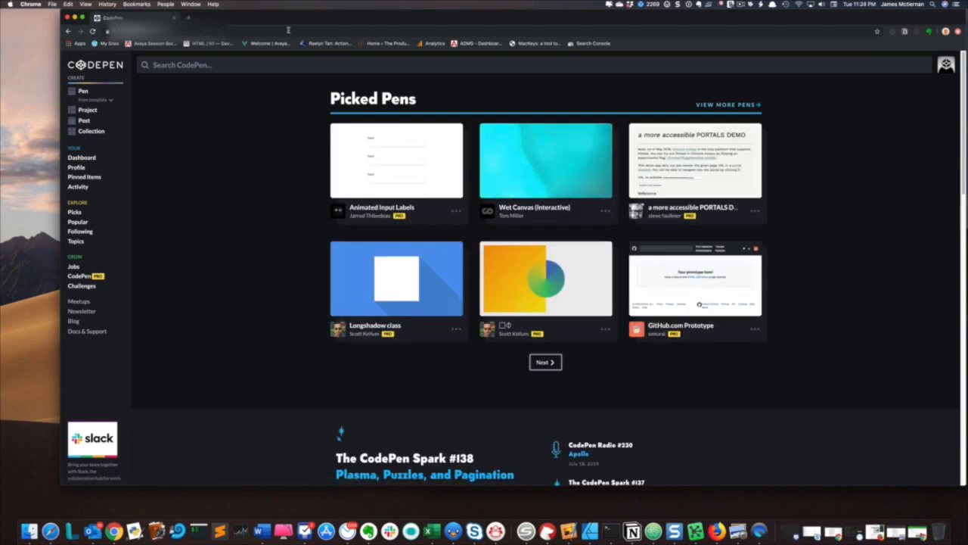
{"action": "mouse_move", "coordinate": [113, 149]}
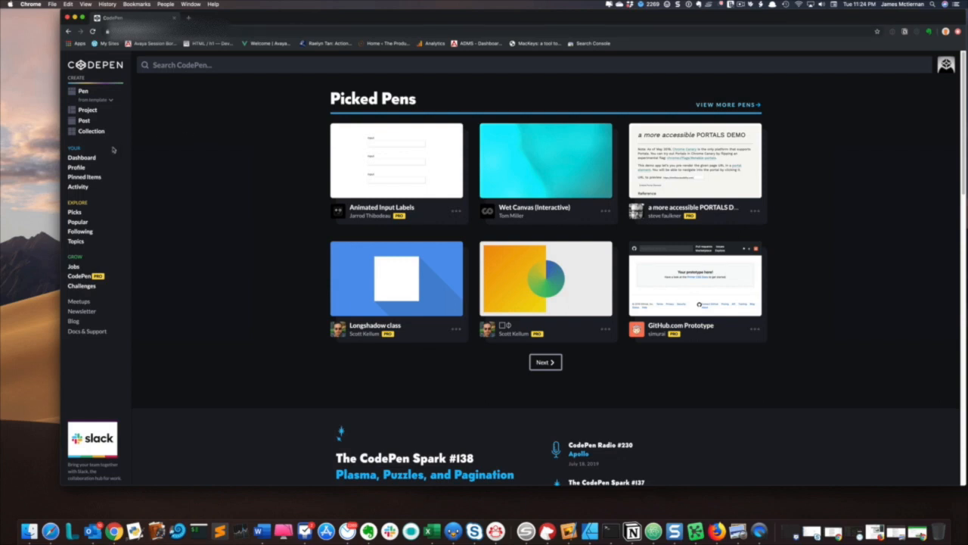
- Open the 'Test HTML for Notion' pen from the CodePen Dashboard
{"action": "left_click", "coordinate": [81, 157]}
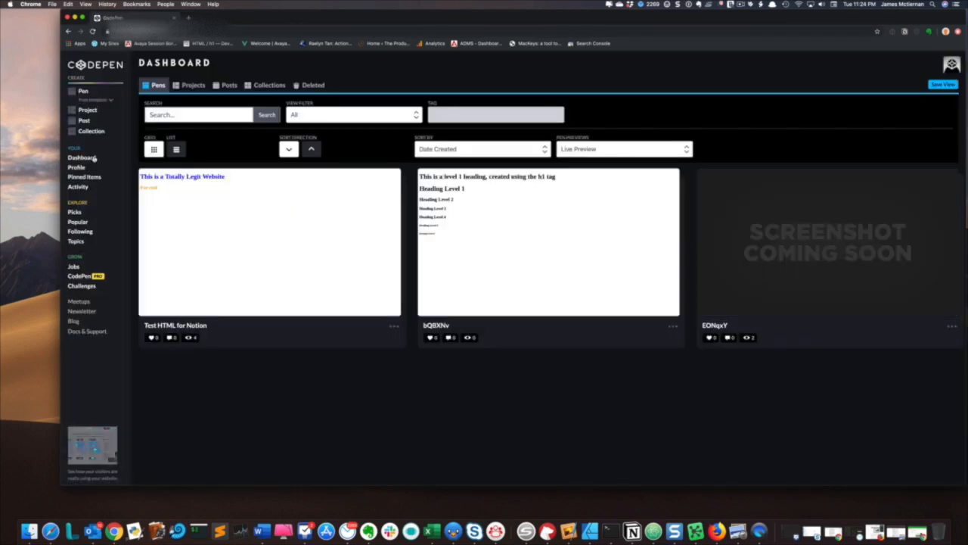
{"action": "mouse_move", "coordinate": [216, 202]}
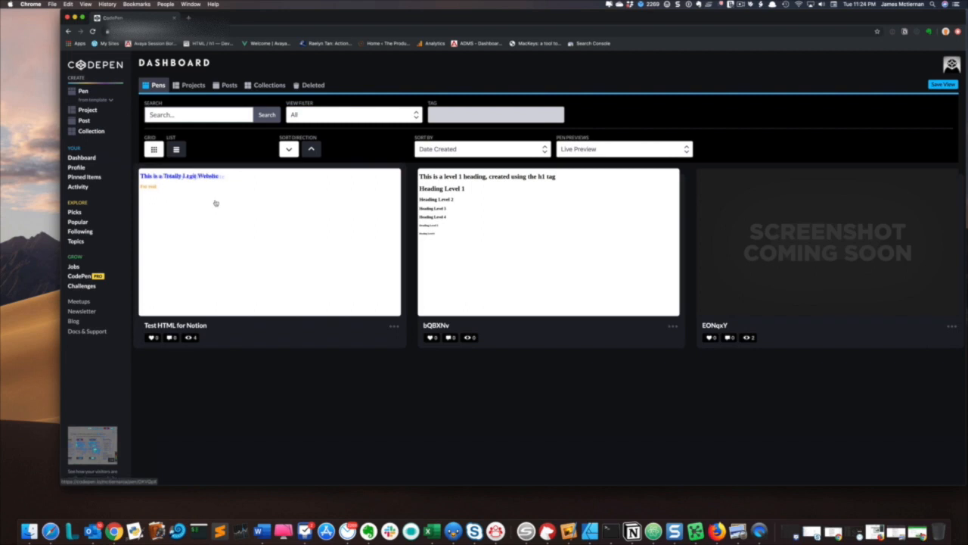
{"action": "left_click", "coordinate": [175, 325]}
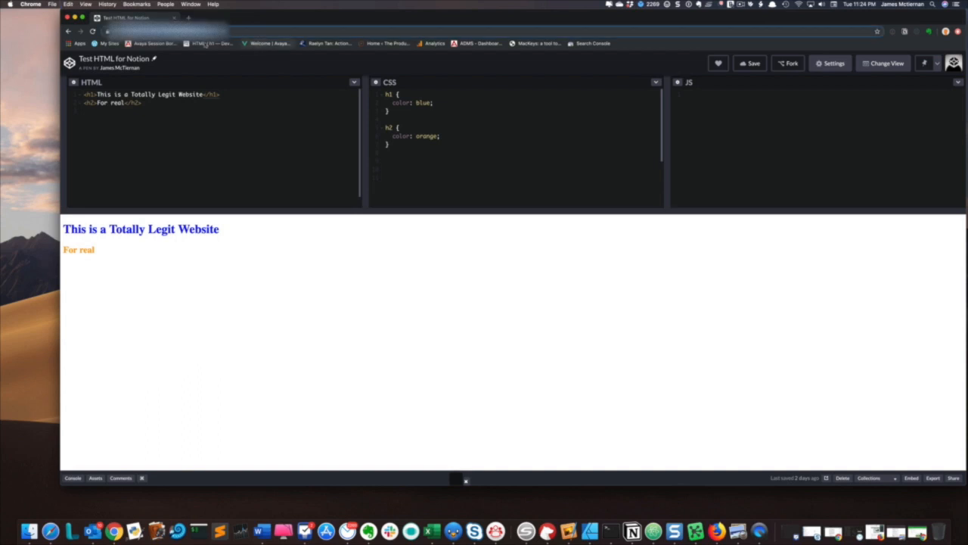
{"action": "mouse_move", "coordinate": [632, 532]}
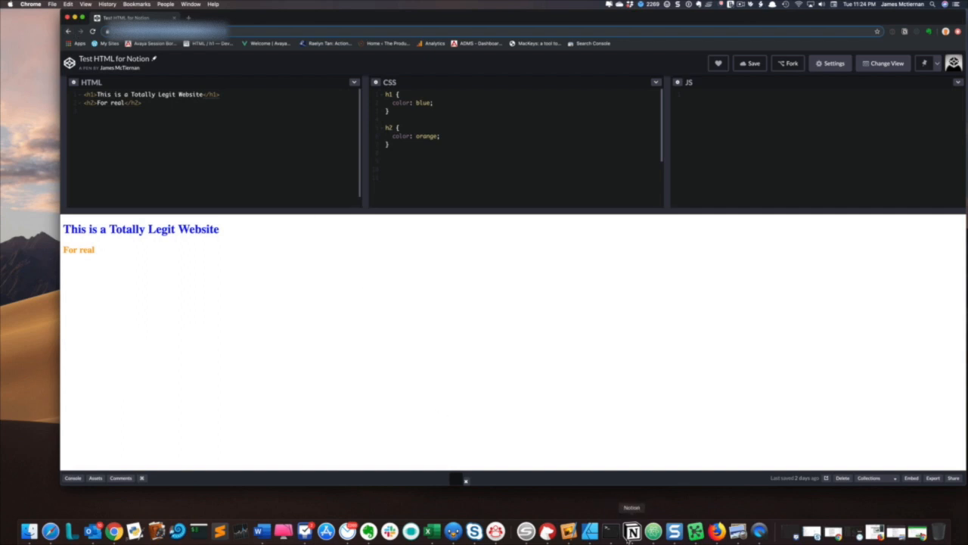
- Switch to Notion and title the untitled page 'Codepen Pen Embed'
{"action": "left_click", "coordinate": [632, 532]}
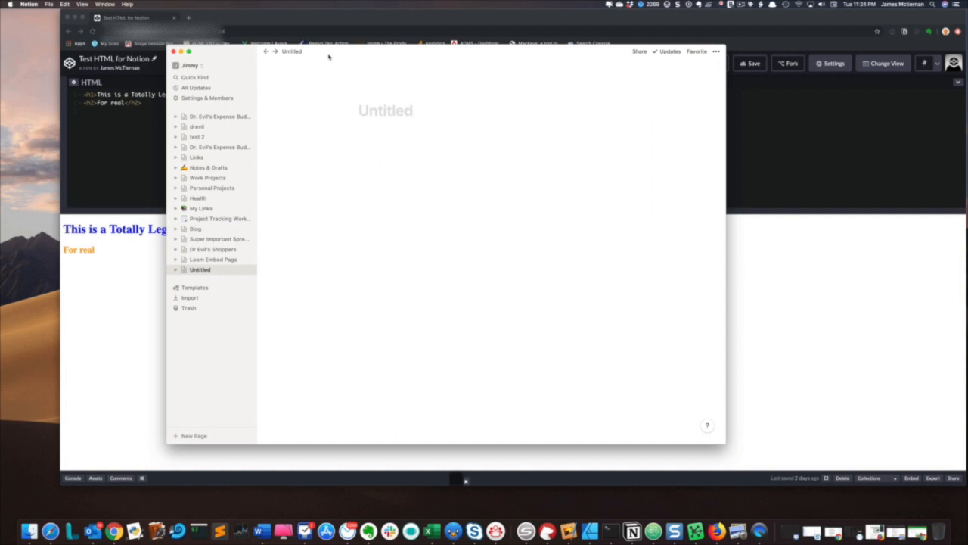
{"action": "left_click", "coordinate": [385, 111]}
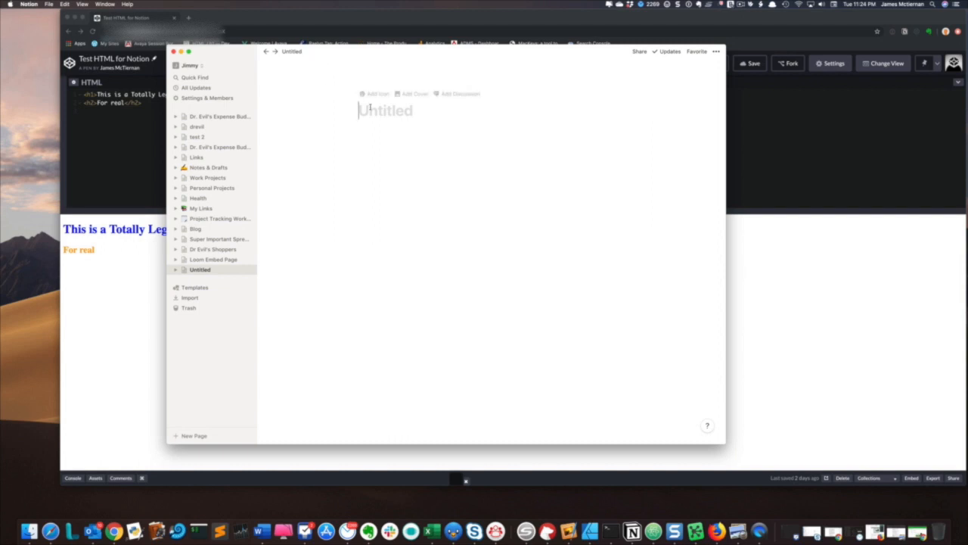
{"action": "type", "text": "Code"}
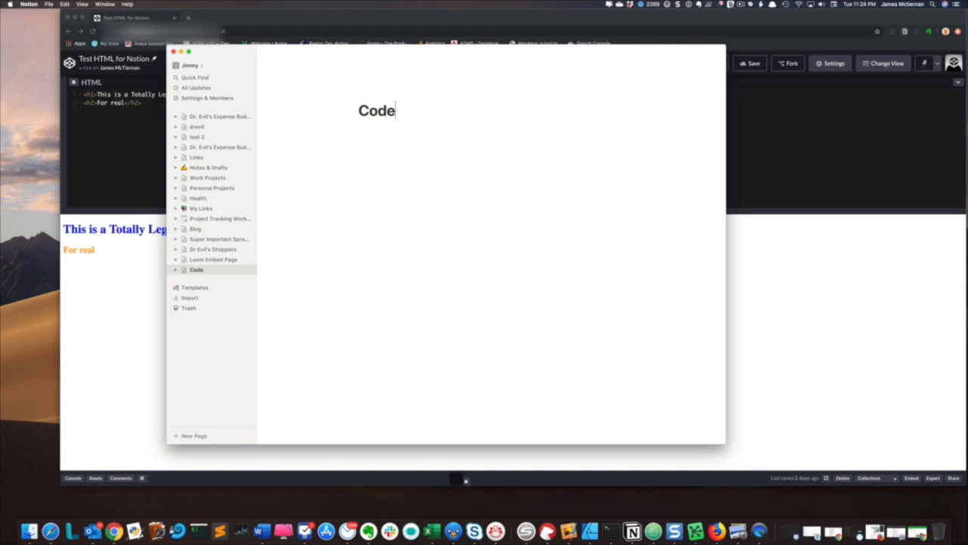
{"action": "type", "text": "pen Pn"}
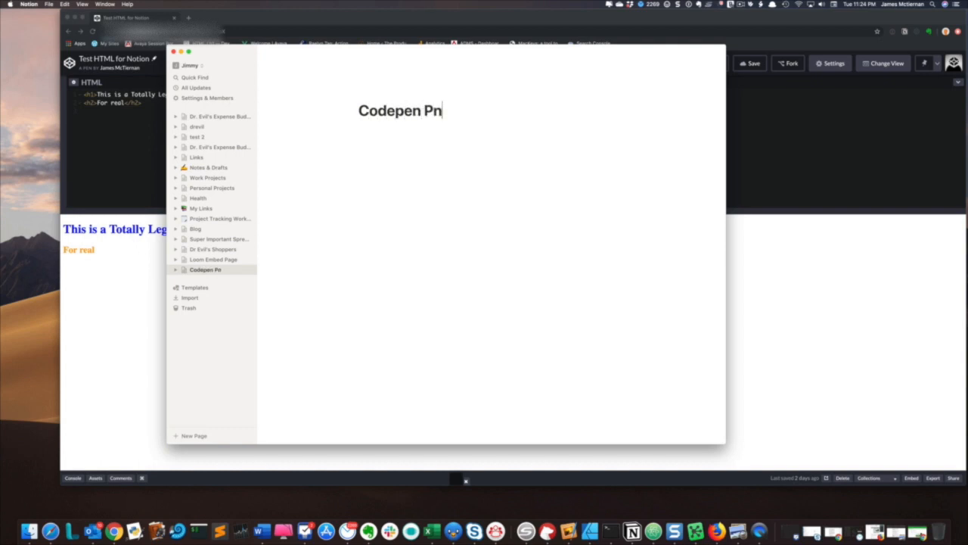
{"action": "type", "text": "en Ember"}
{"action": "type", "text": "/"}
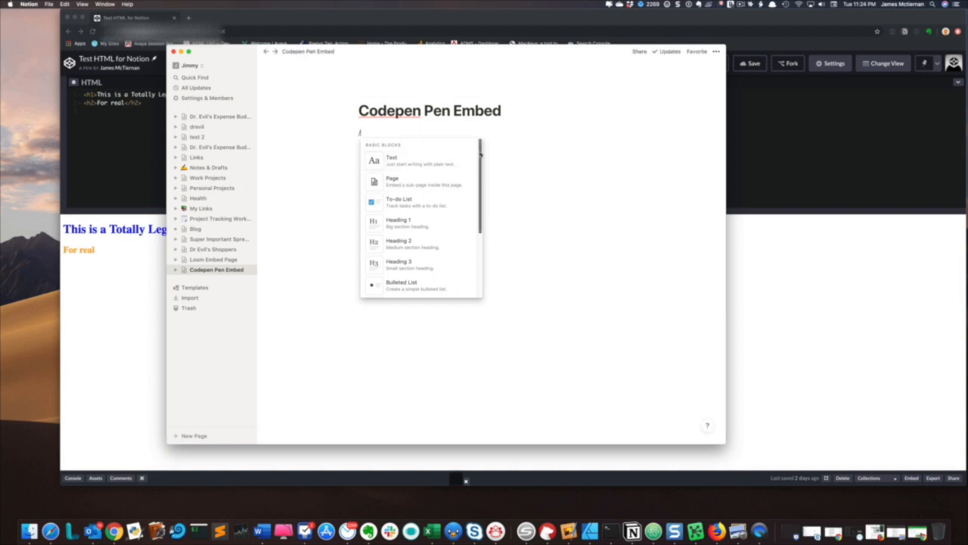
- Insert a CodePen embed block from the Embeds section of the block menu
{"action": "scroll", "scroll_direction": "down", "scroll_amount": 3}
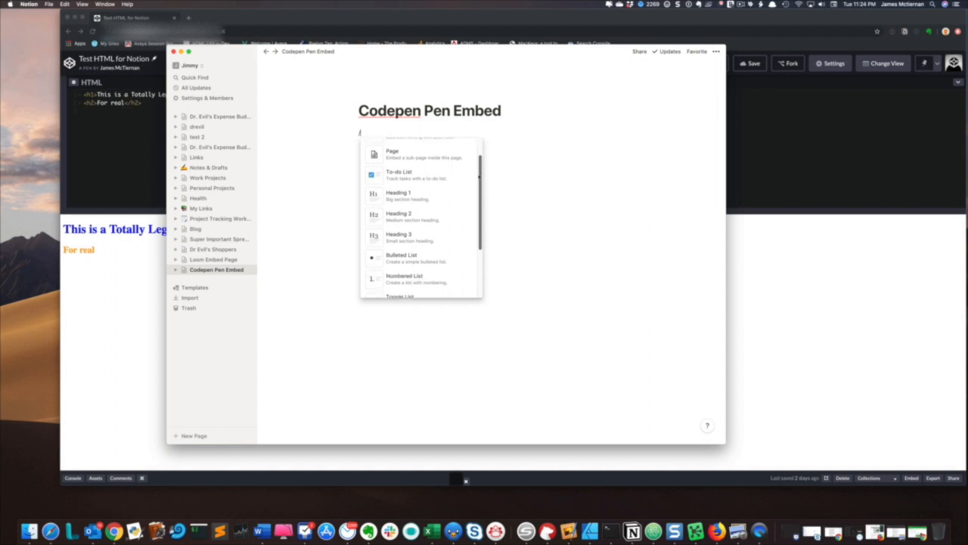
{"action": "scroll", "scroll_direction": "down", "scroll_amount": 3}
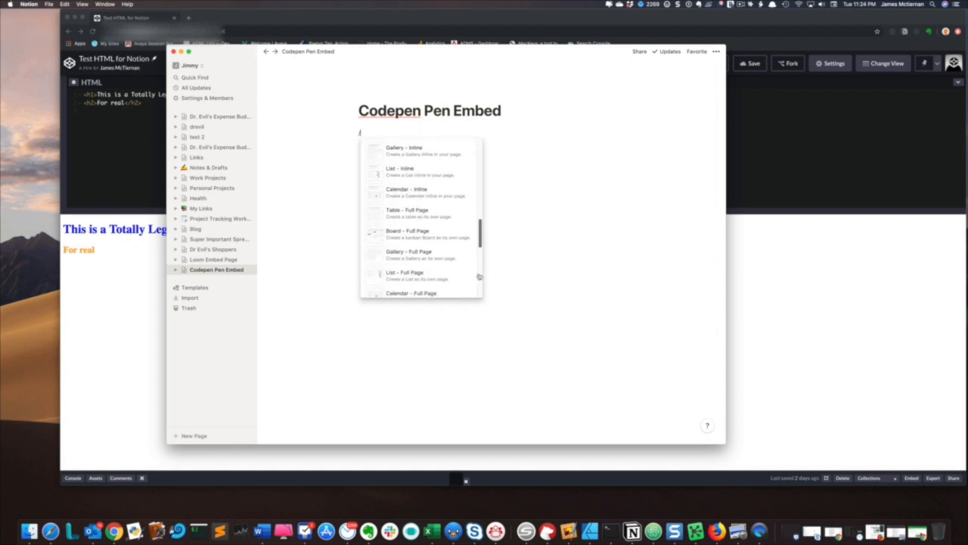
{"action": "scroll", "scroll_direction": "down", "scroll_amount": 3}
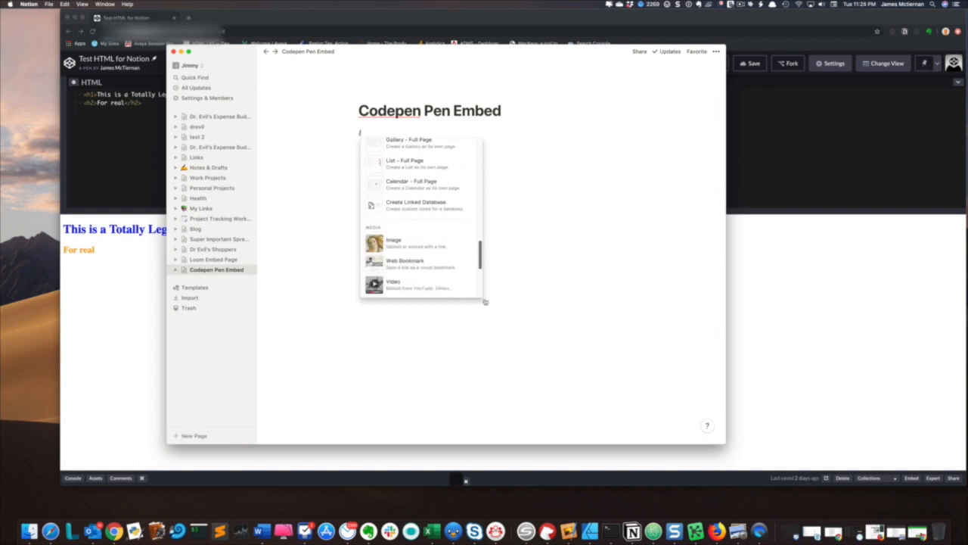
{"action": "scroll", "scroll_direction": "down", "scroll_amount": 3}
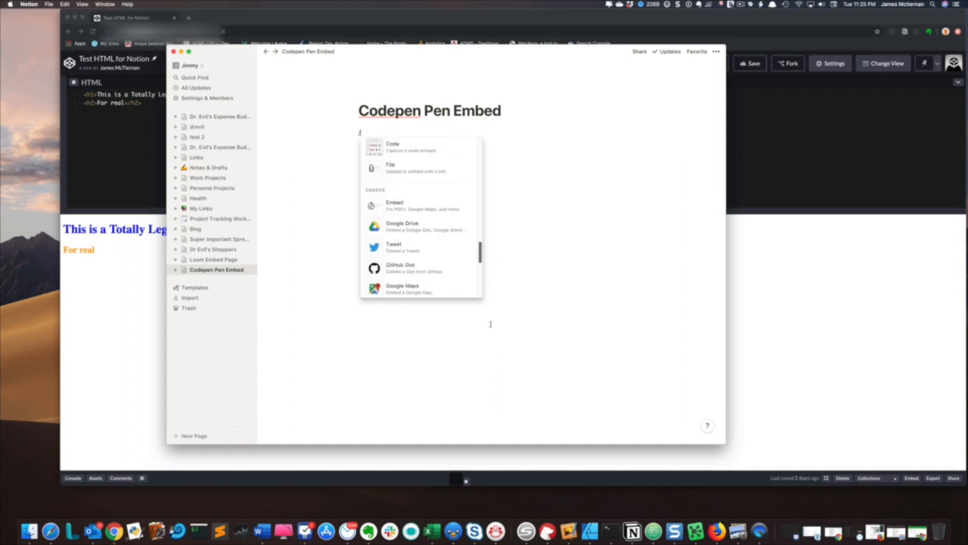
{"action": "scroll", "scroll_direction": "down", "scroll_amount": 3}
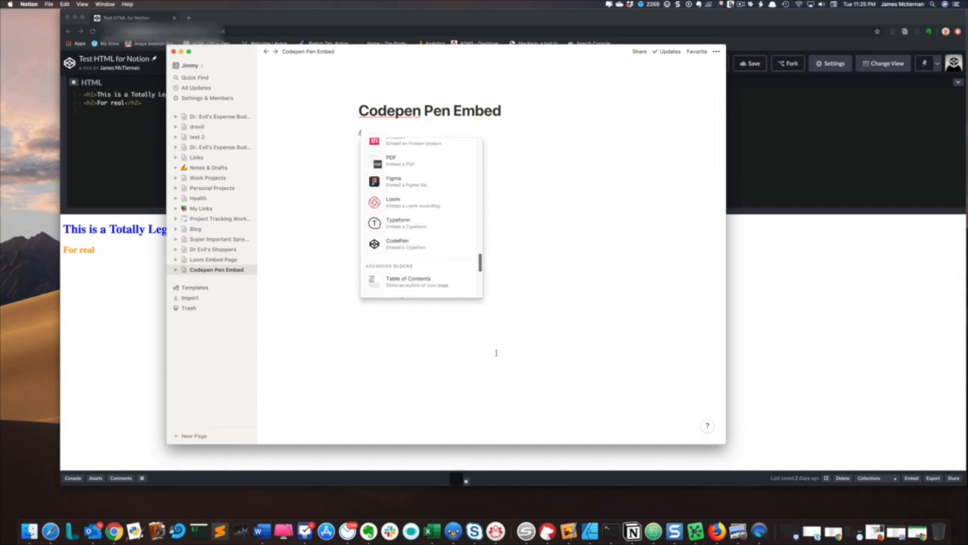
{"action": "left_click", "coordinate": [397, 242]}
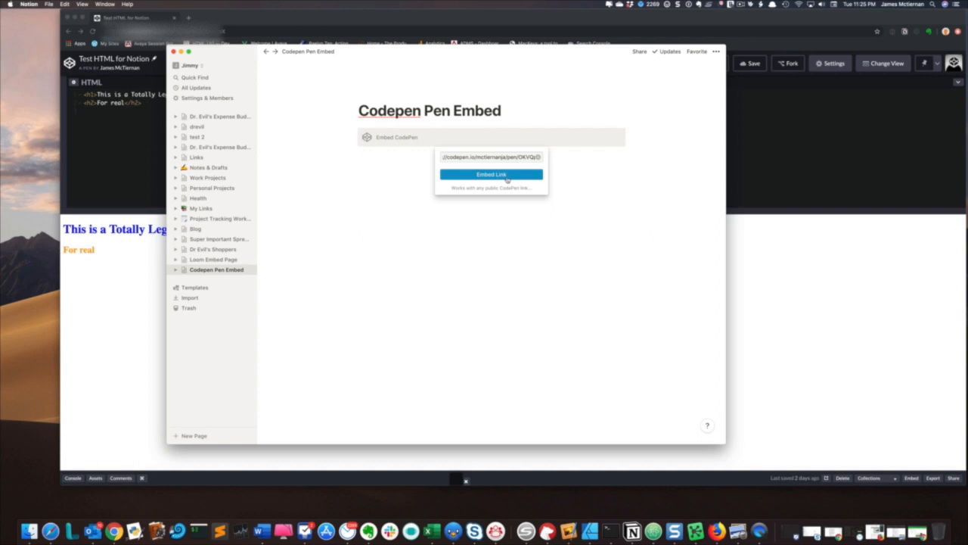
- Embed the pasted pen link and run the pen to show its result
{"action": "left_click", "coordinate": [491, 174]}
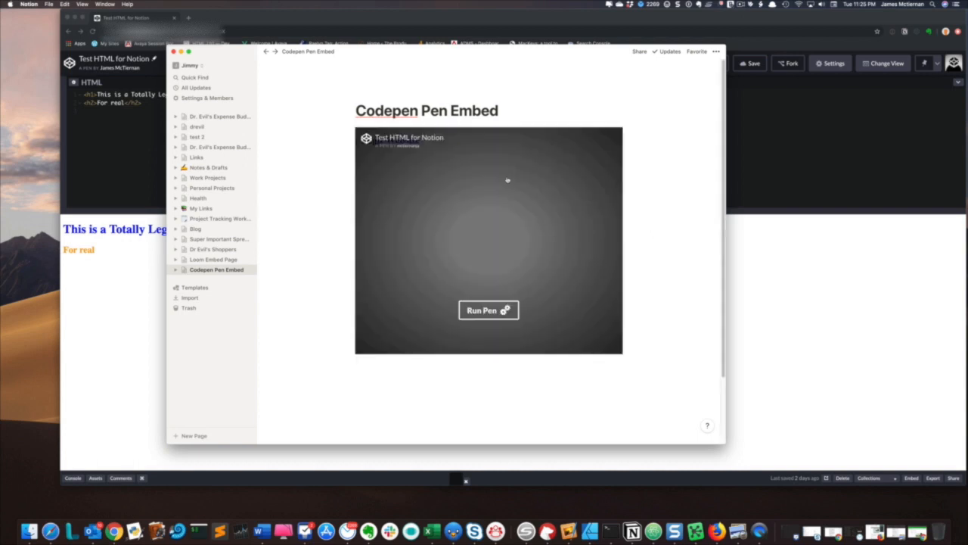
{"action": "mouse_move", "coordinate": [480, 147]}
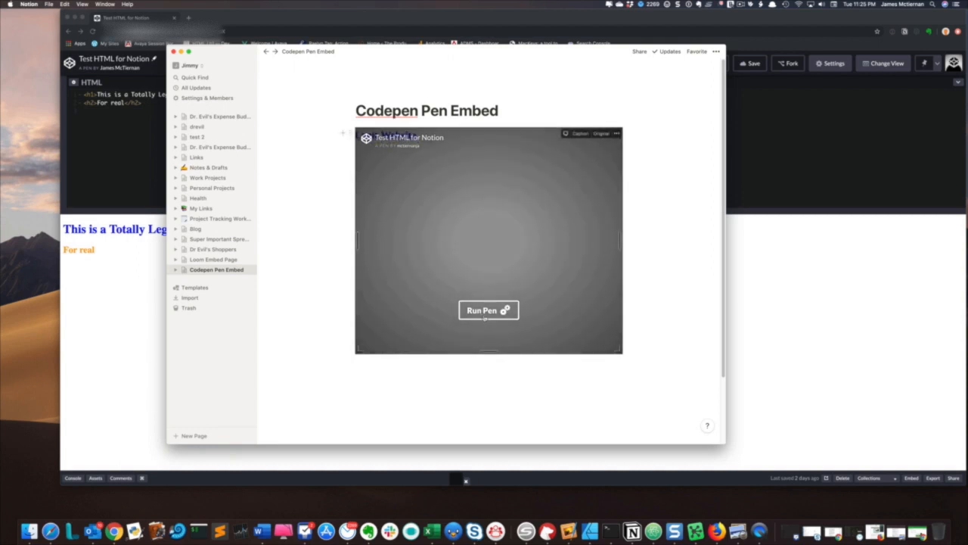
{"action": "left_click", "coordinate": [489, 310]}
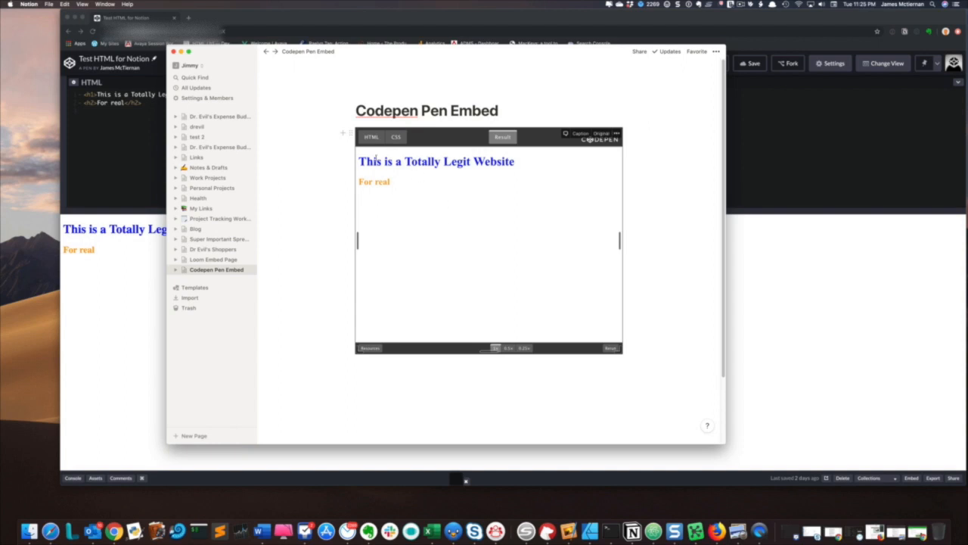
{"action": "mouse_move", "coordinate": [505, 199]}
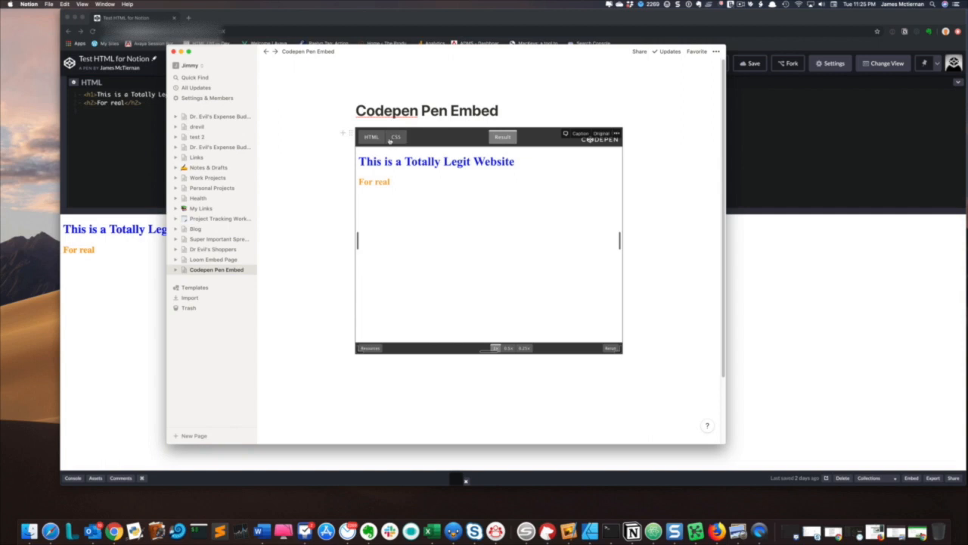
- Toggle the embed's HTML and CSS tabs, ending with CSS beside the result
{"action": "left_click", "coordinate": [372, 137]}
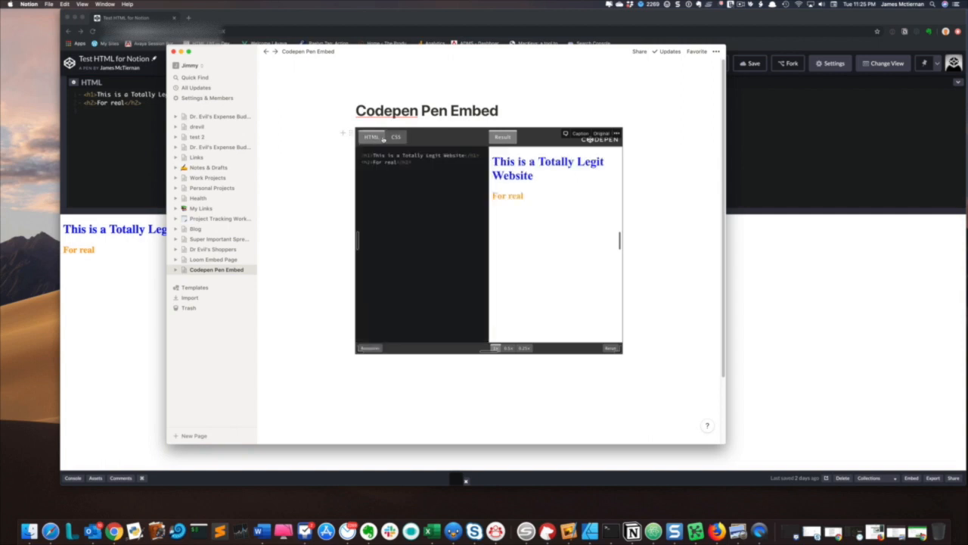
{"action": "left_click", "coordinate": [396, 137]}
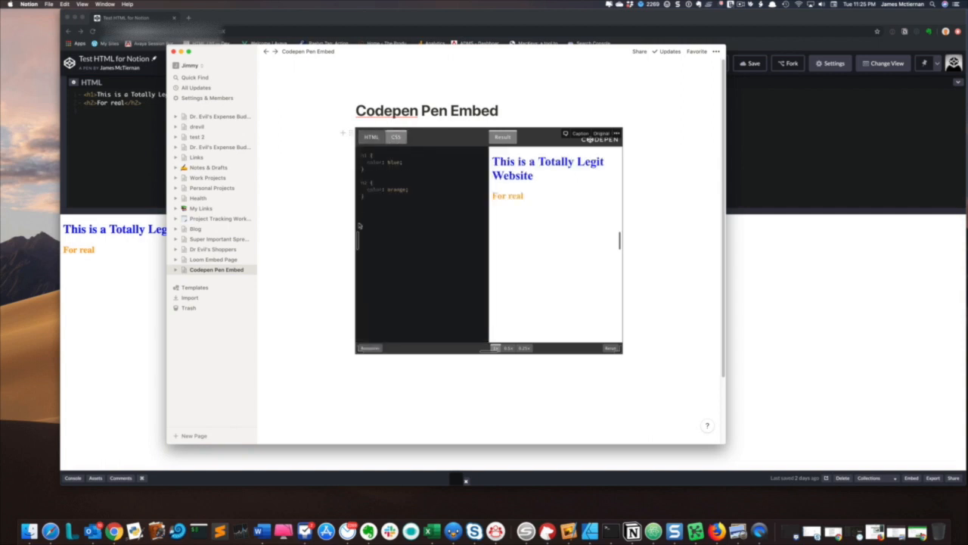
{"action": "left_click", "coordinate": [371, 137]}
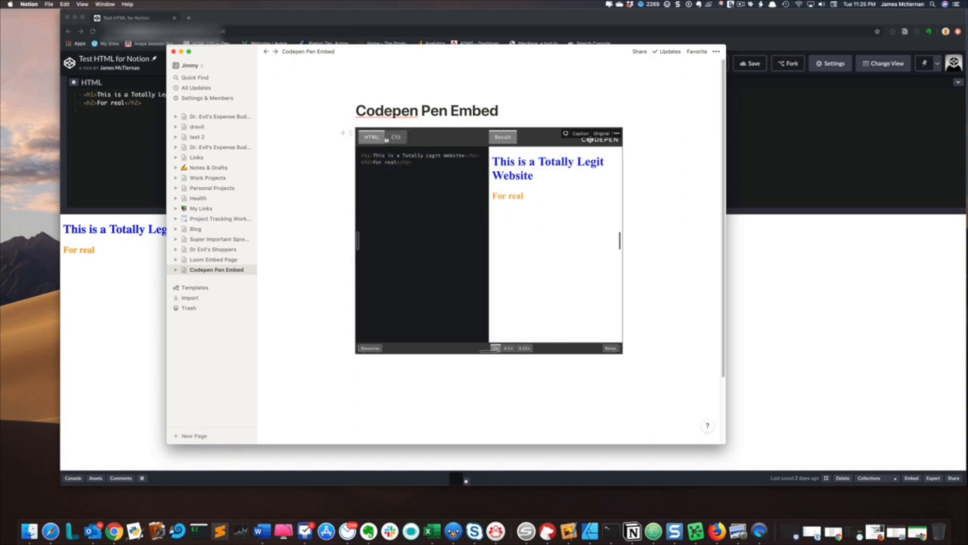
{"action": "left_click", "coordinate": [396, 137]}
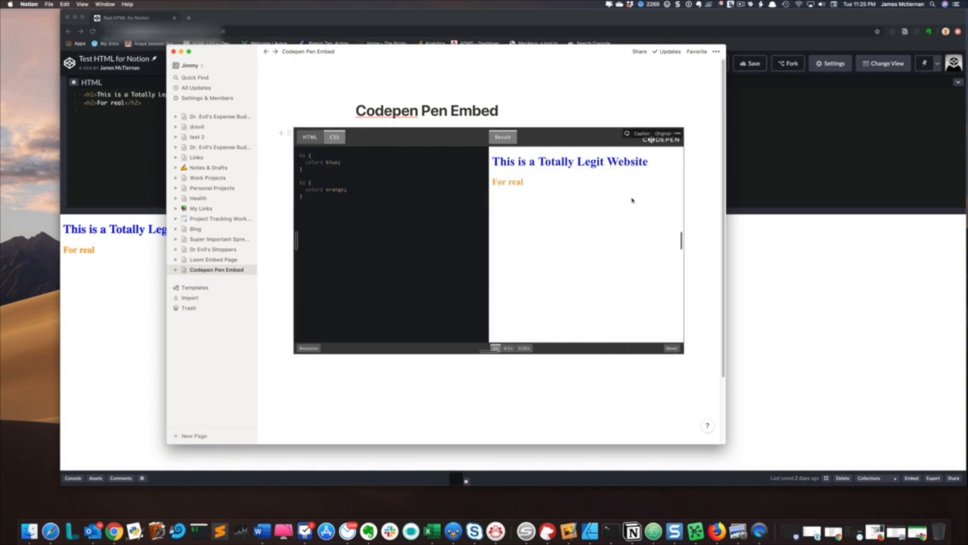
{"action": "mouse_move", "coordinate": [587, 253]}
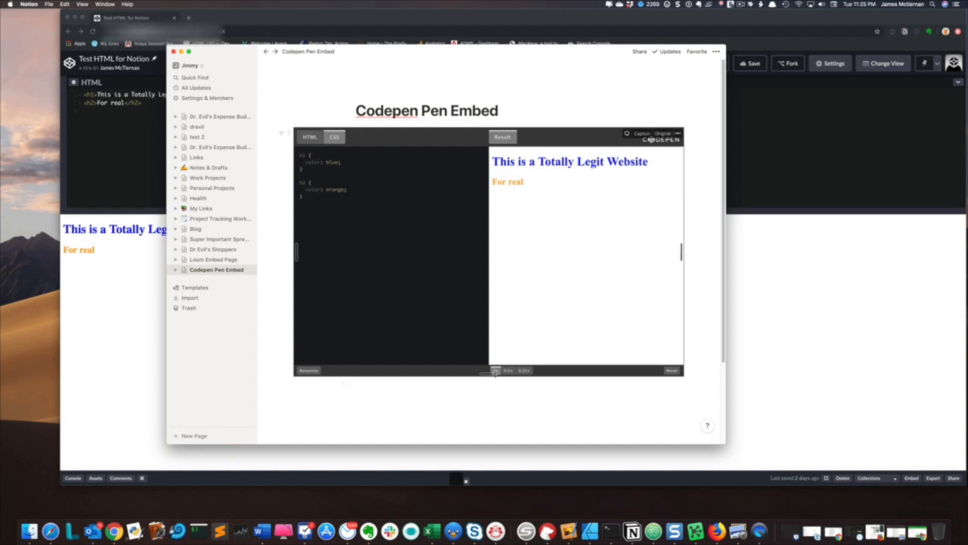
{"action": "mouse_move", "coordinate": [615, 148]}
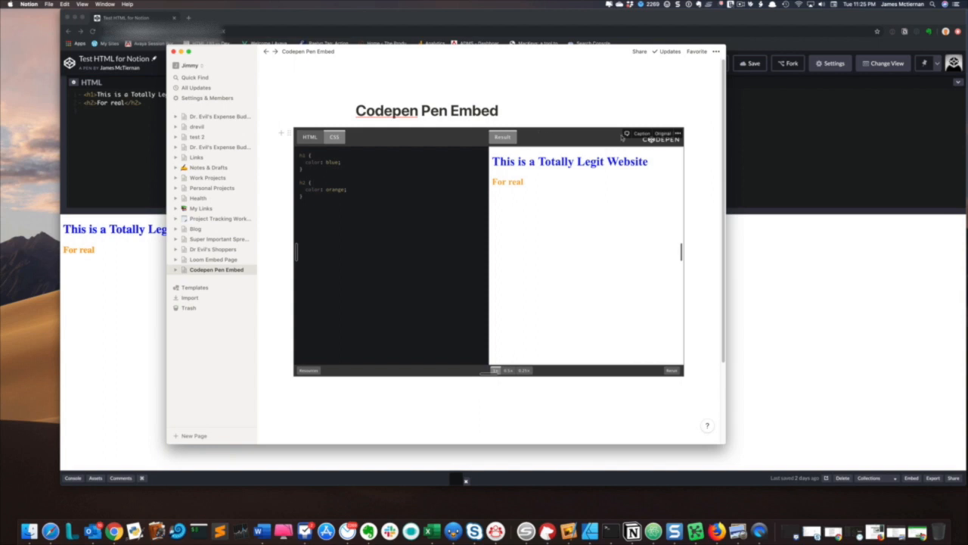
{"action": "mouse_move", "coordinate": [583, 171]}
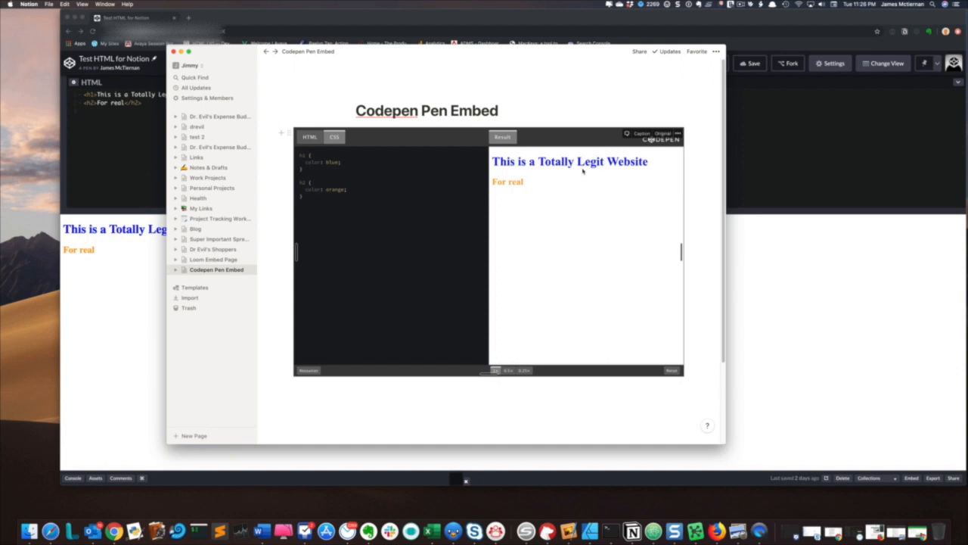